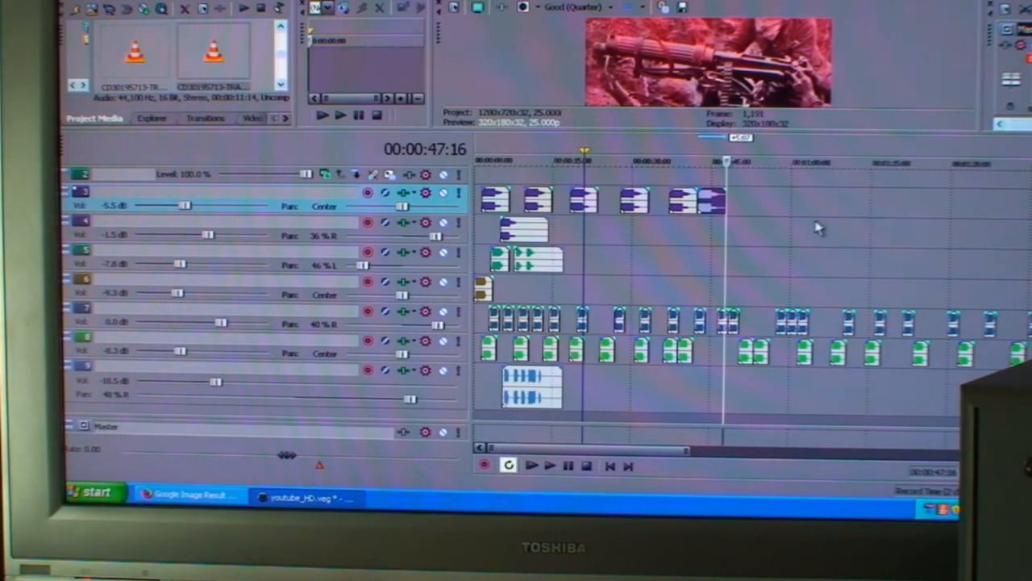
mouse_move(779, 220)
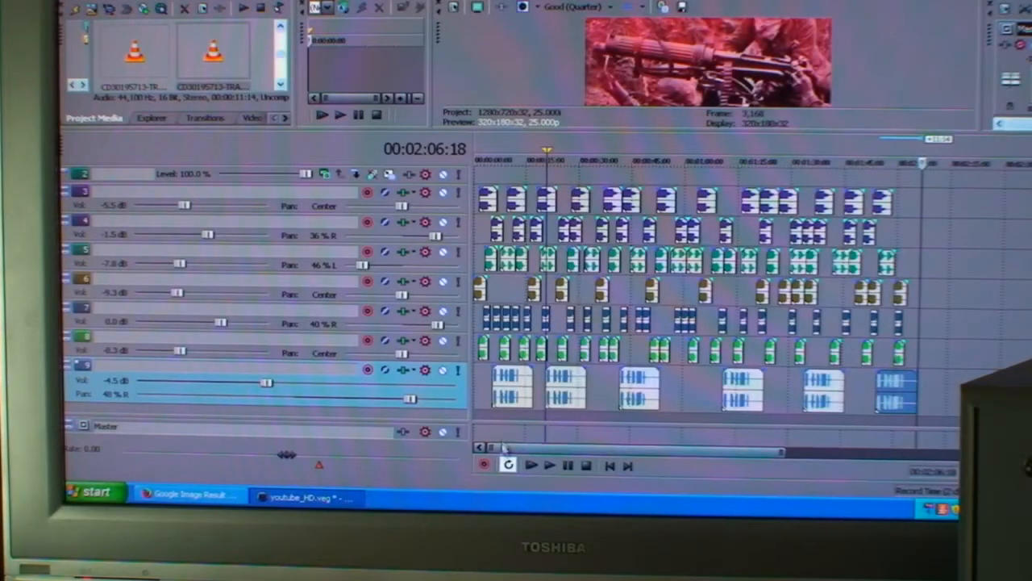
mouse_move(532, 465)
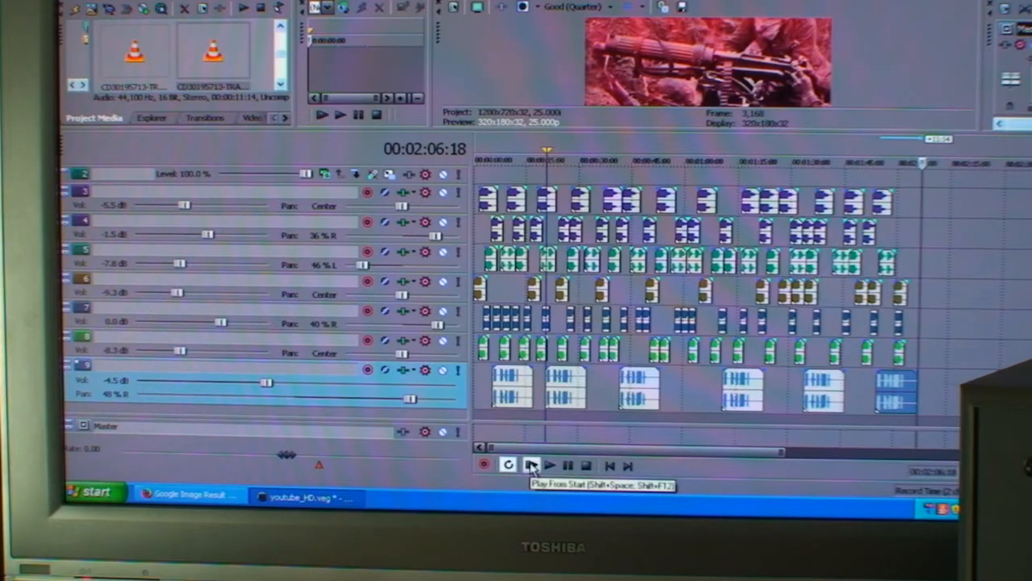
Play the layered gunfire mix from the beginning and bring up the master bus plug-in list.
left_click(549, 465)
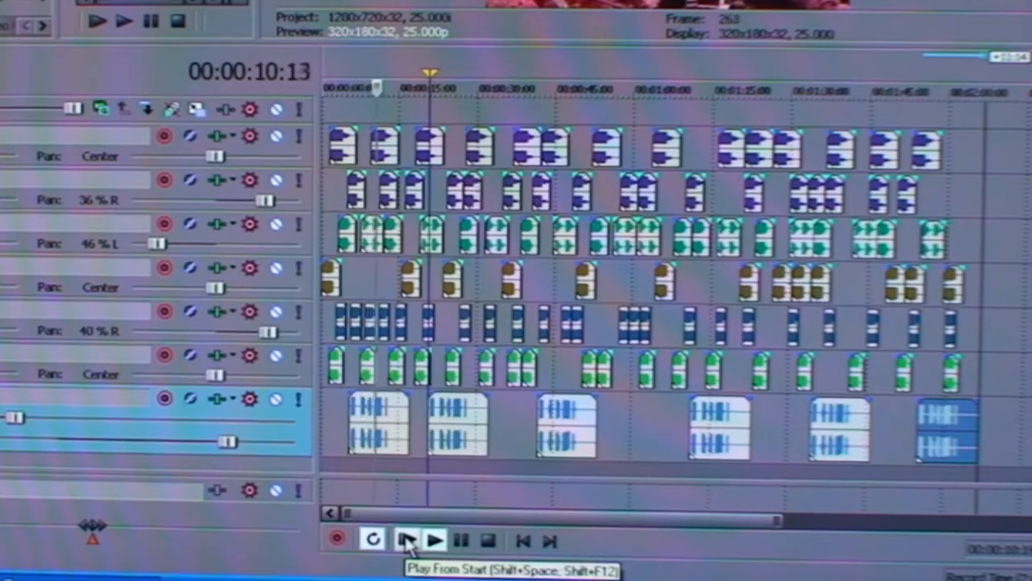
left_click(434, 541)
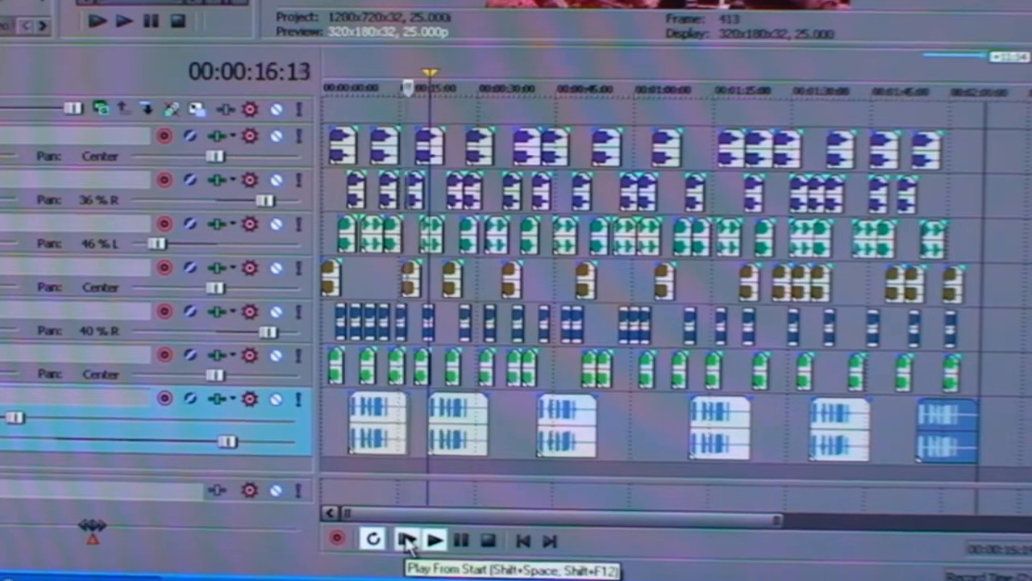
left_click(434, 541)
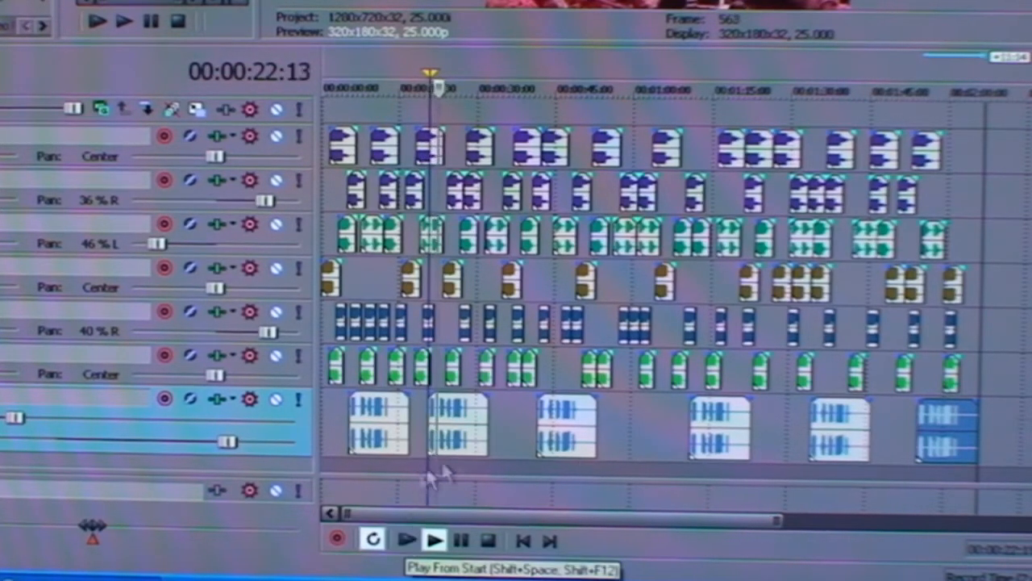
left_click(433, 539)
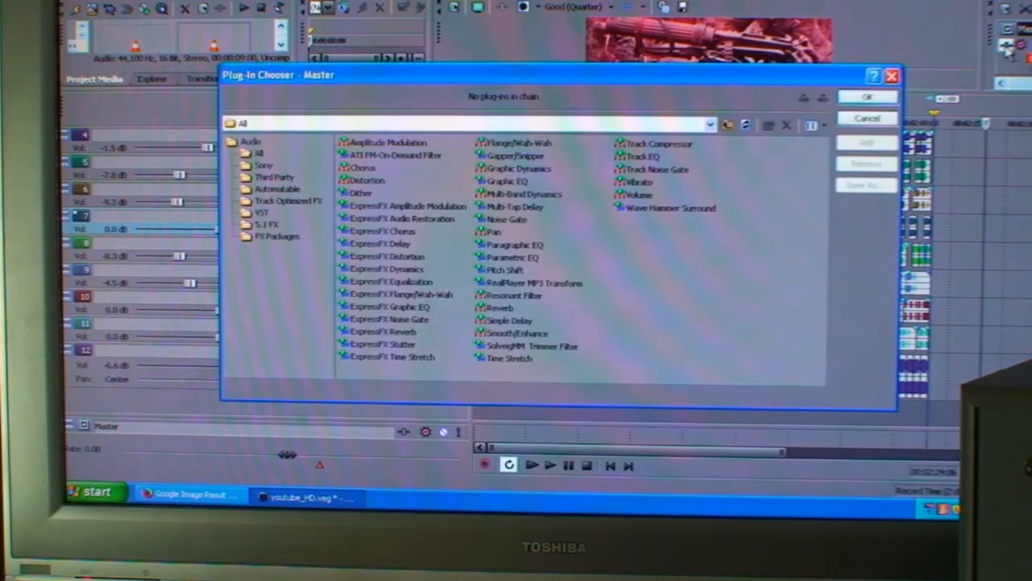
mouse_move(817, 214)
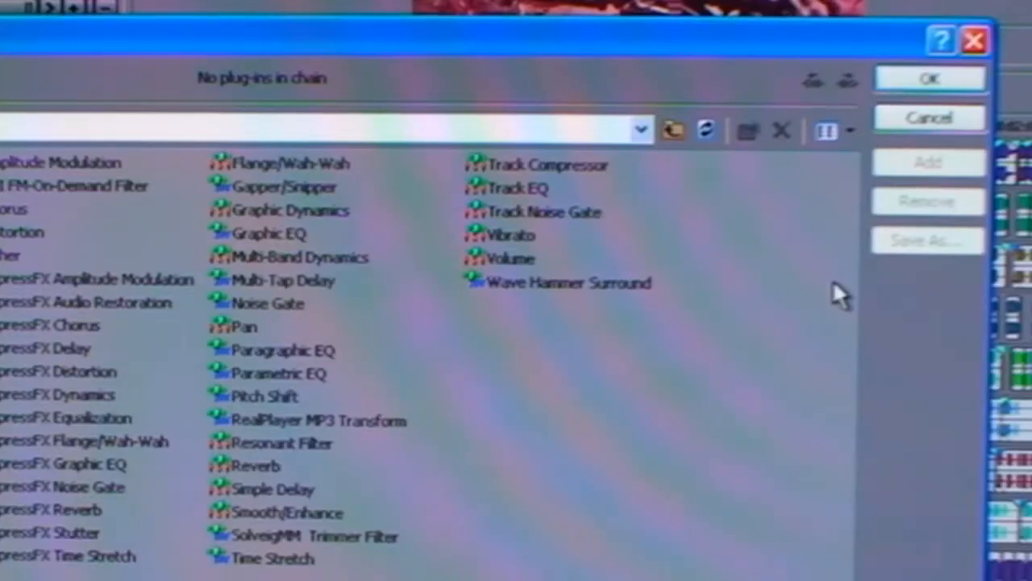
Add the Track Compressor to the master bus effect chain.
left_click(548, 165)
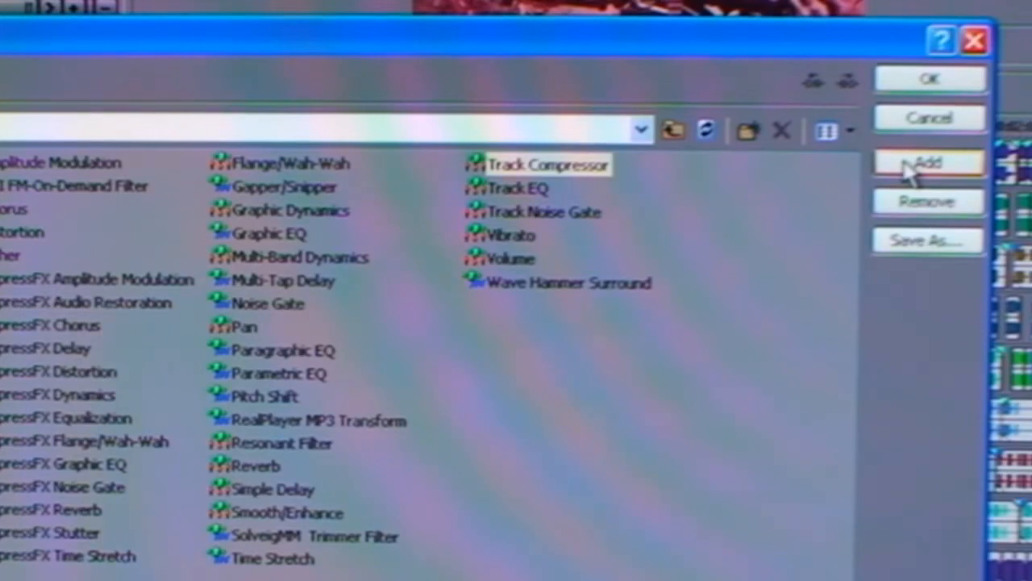
left_click(928, 162)
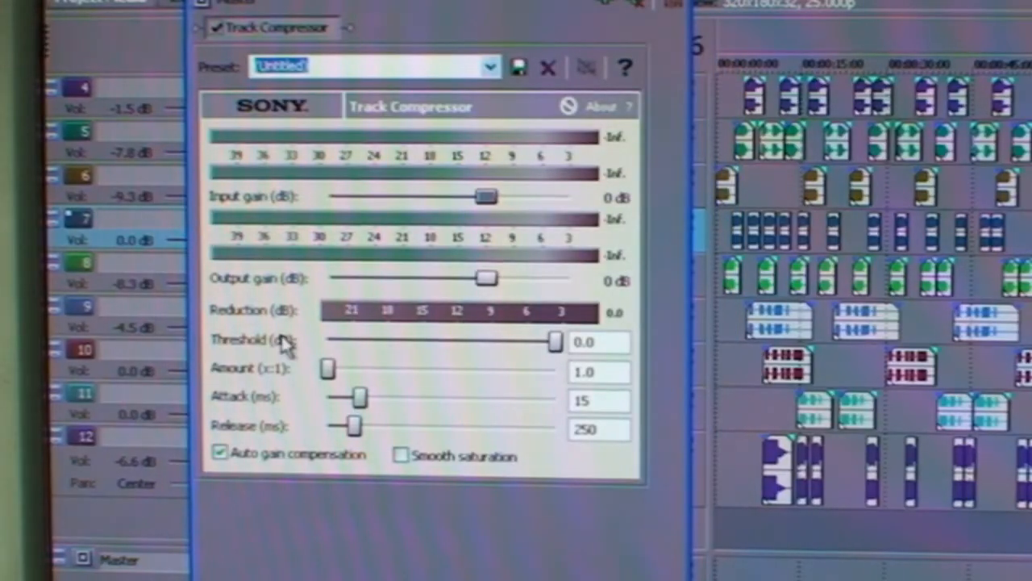
left_click_drag(553, 341, 460, 341)
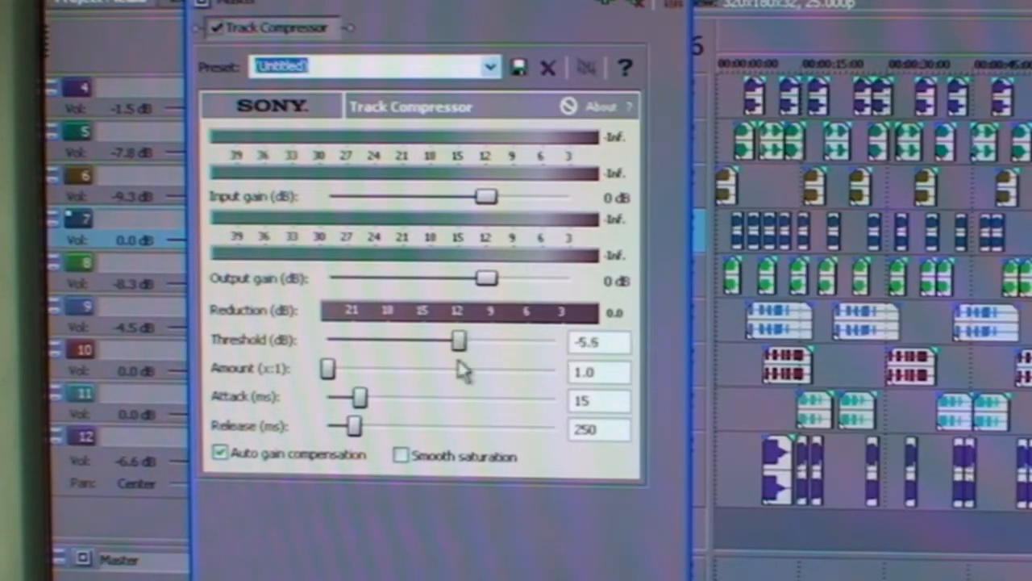
left_click_drag(458, 340, 555, 339)
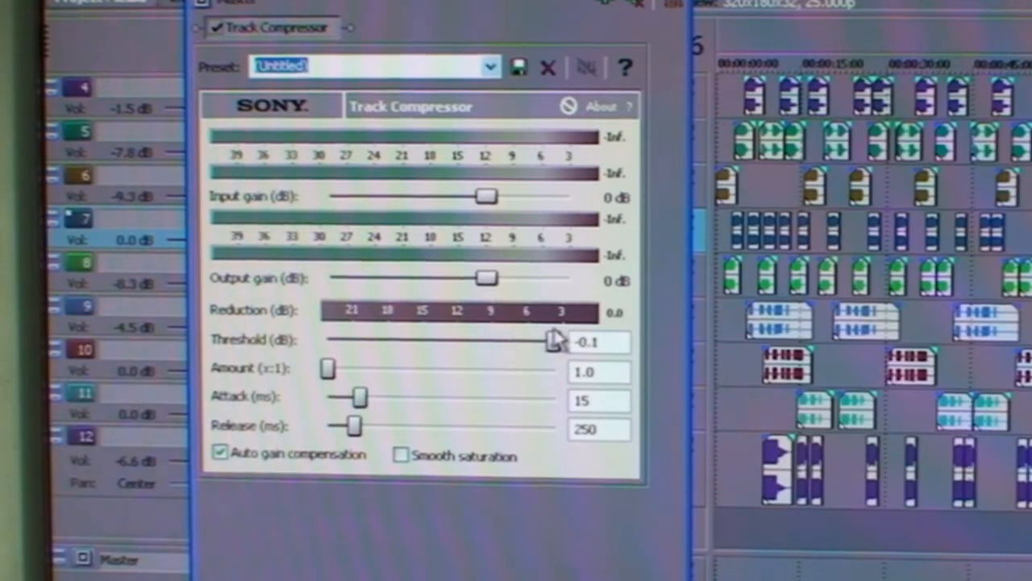
left_click_drag(553, 340, 556, 341)
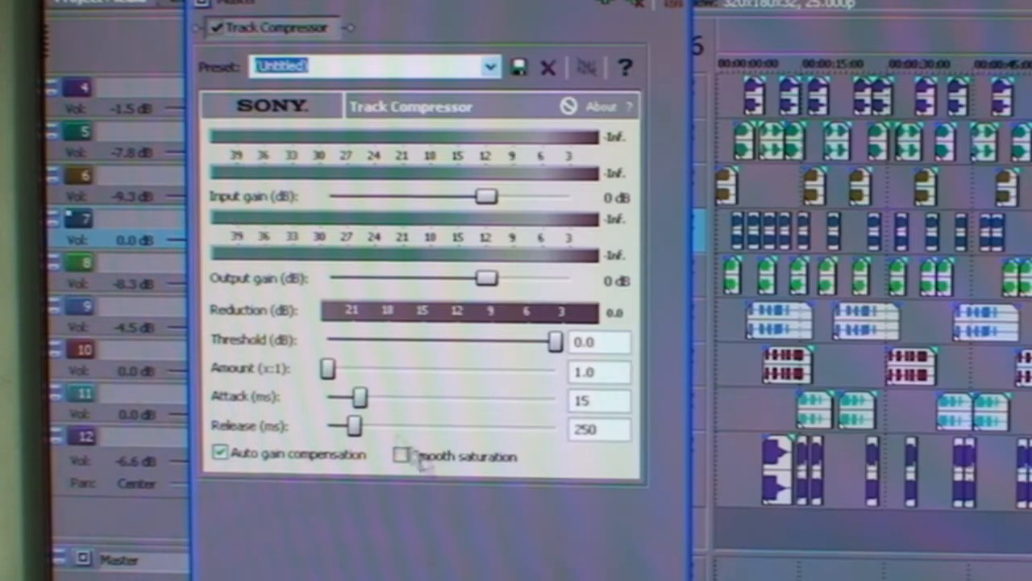
left_click_drag(326, 368, 451, 367)
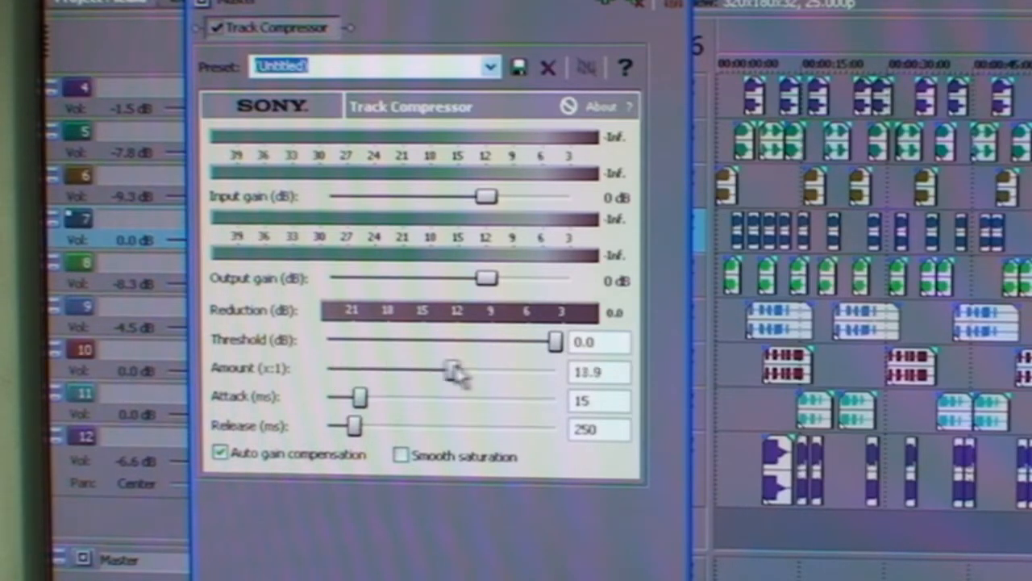
left_click_drag(451, 369, 327, 369)
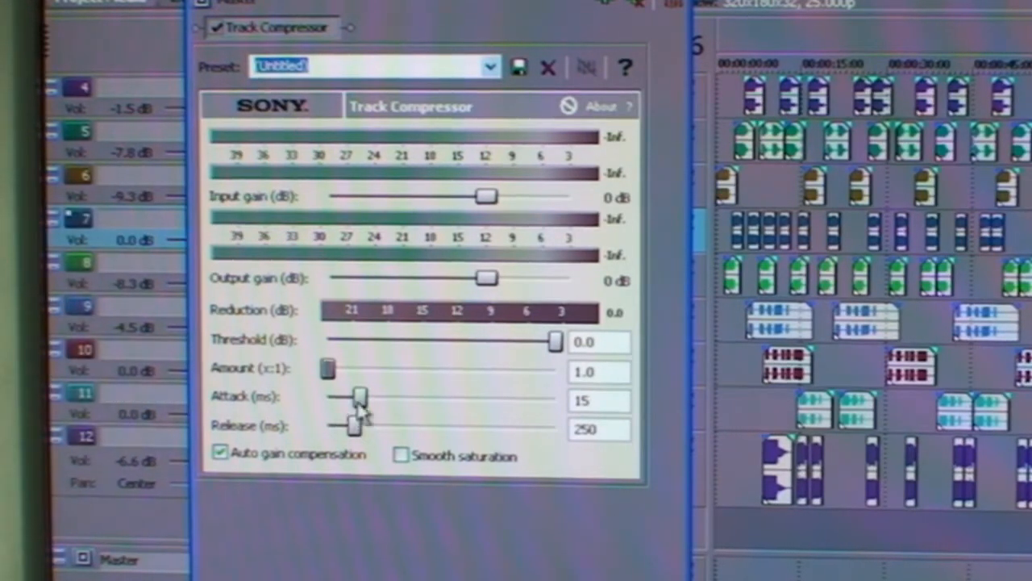
Bring the Track Compressor's attack and release sliders down to 0 ms.
left_click_drag(359, 395, 353, 395)
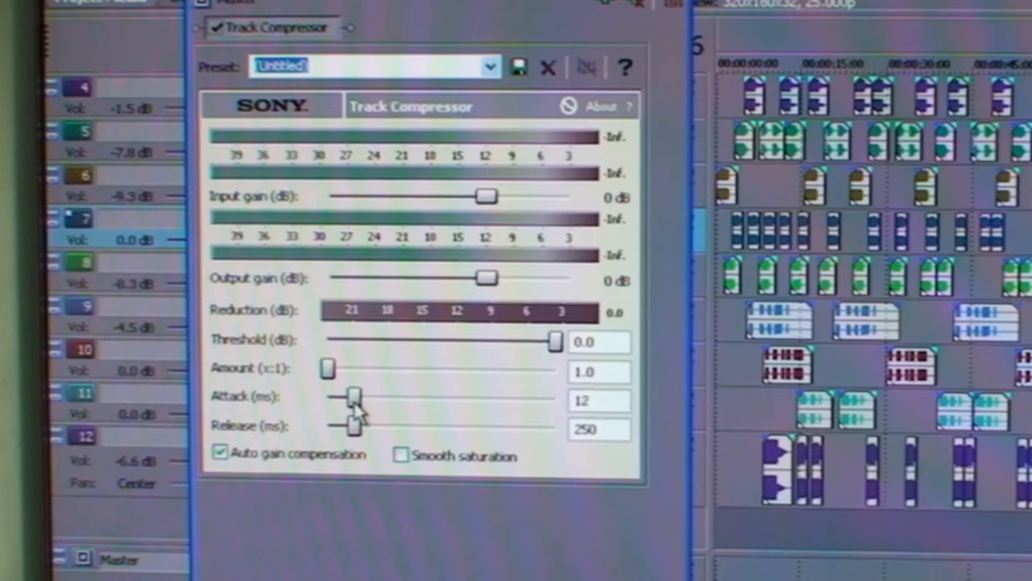
left_click_drag(353, 396, 327, 396)
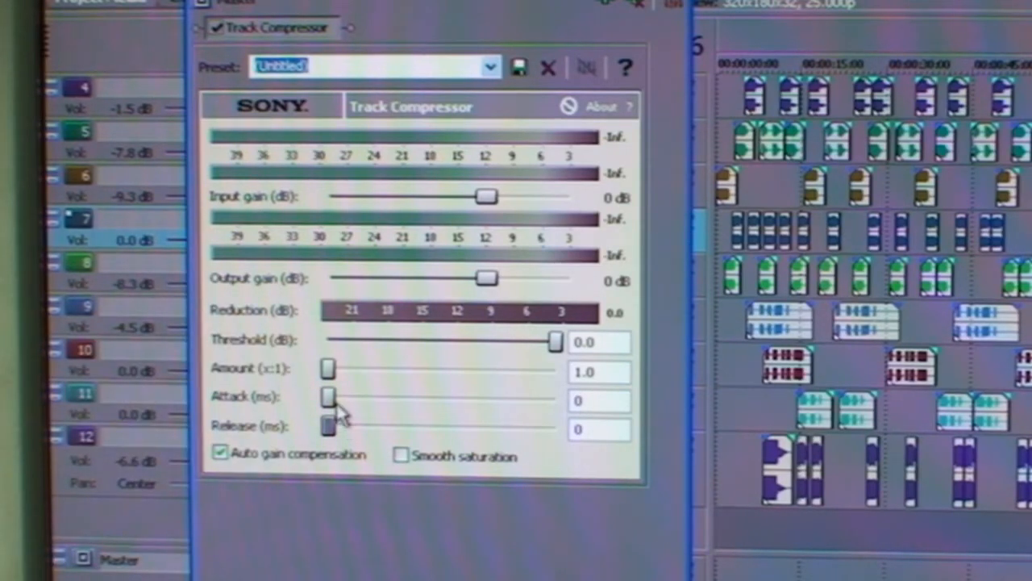
mouse_move(436, 298)
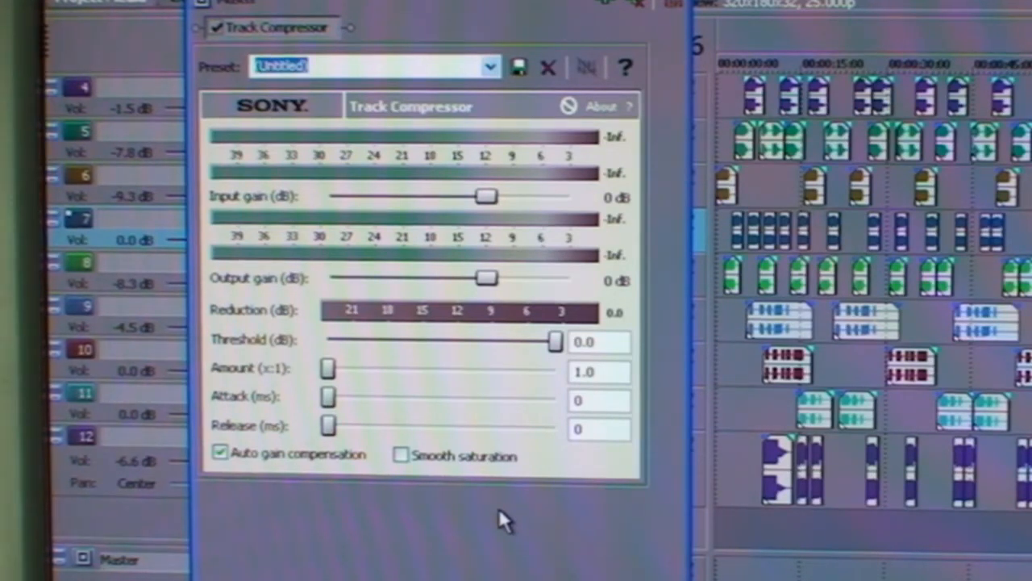
mouse_move(385, 397)
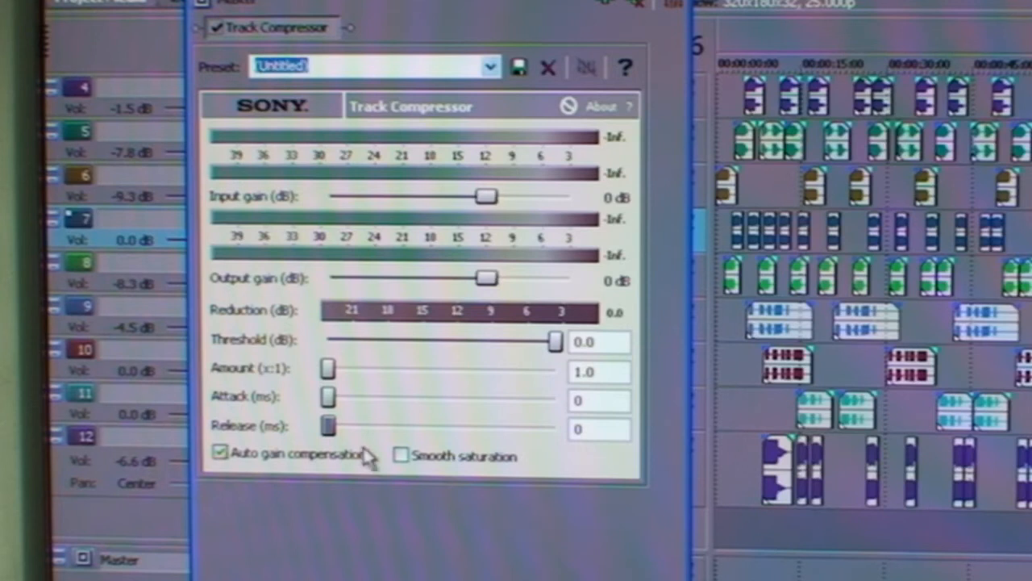
mouse_move(463, 450)
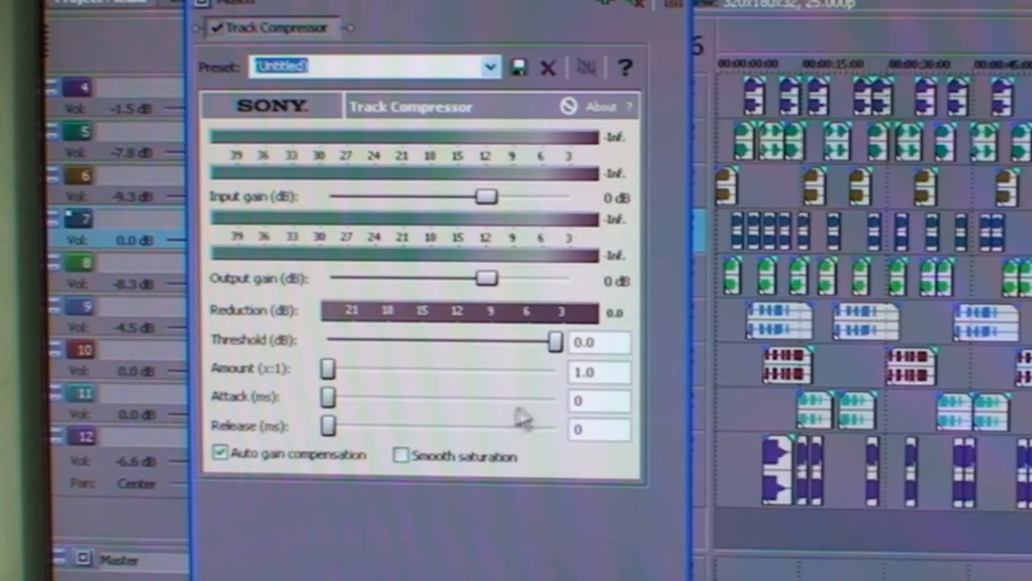
Set the compression ratio to 4.2:1 and lower the threshold to about -6.1 dB.
left_click_drag(326, 369, 363, 368)
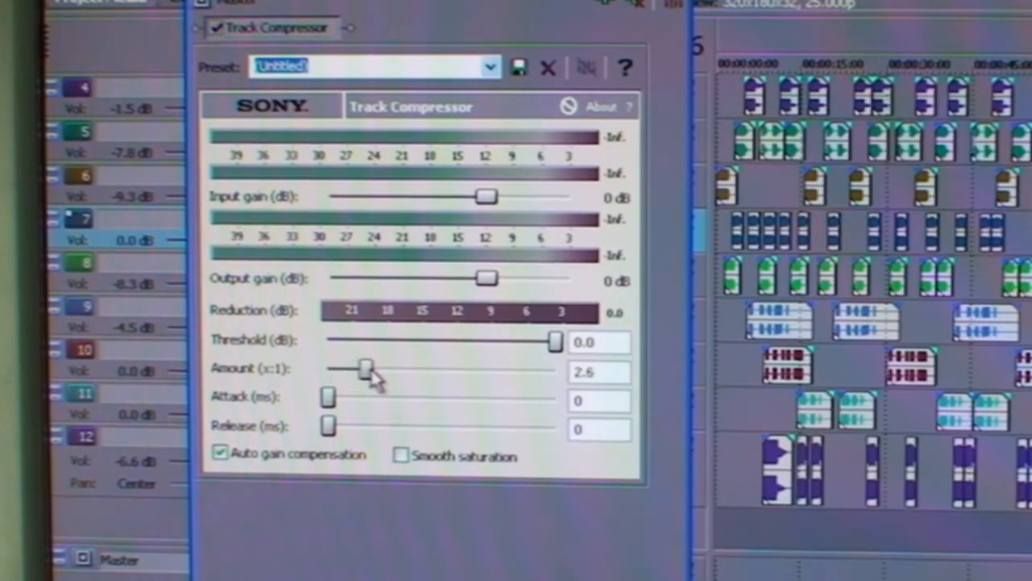
left_click_drag(363, 367, 387, 367)
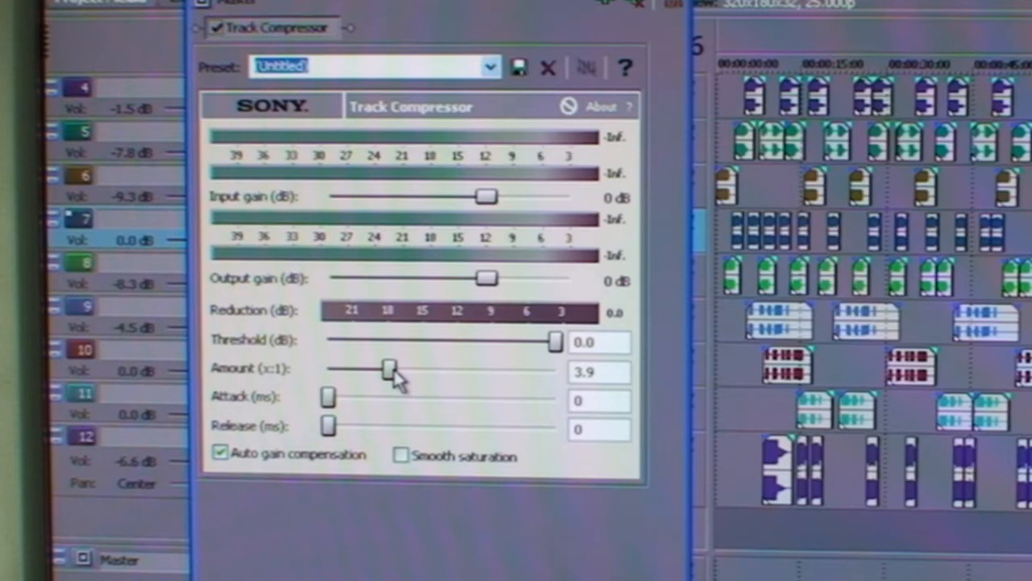
left_click_drag(386, 367, 391, 367)
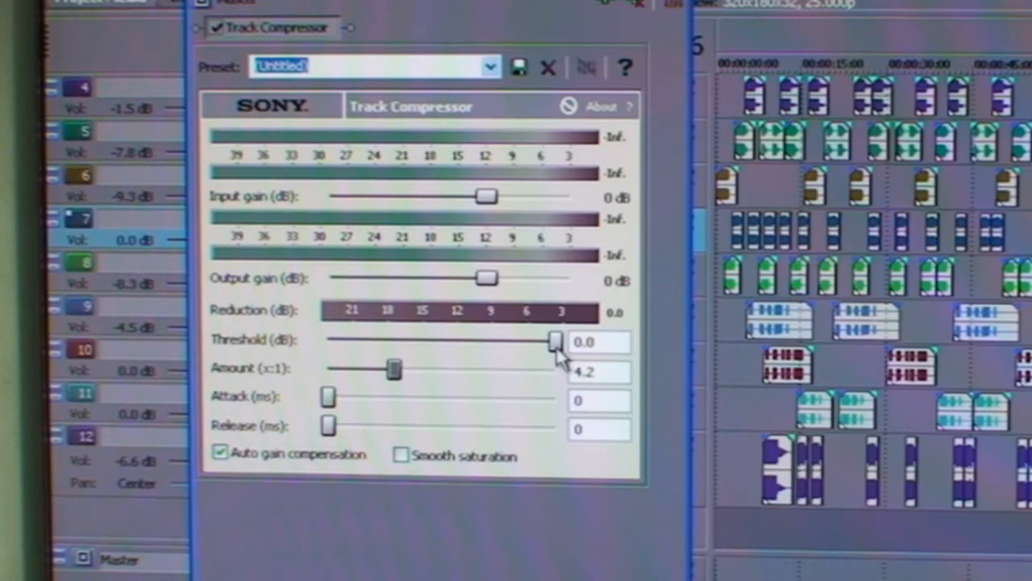
left_click_drag(552, 340, 488, 339)
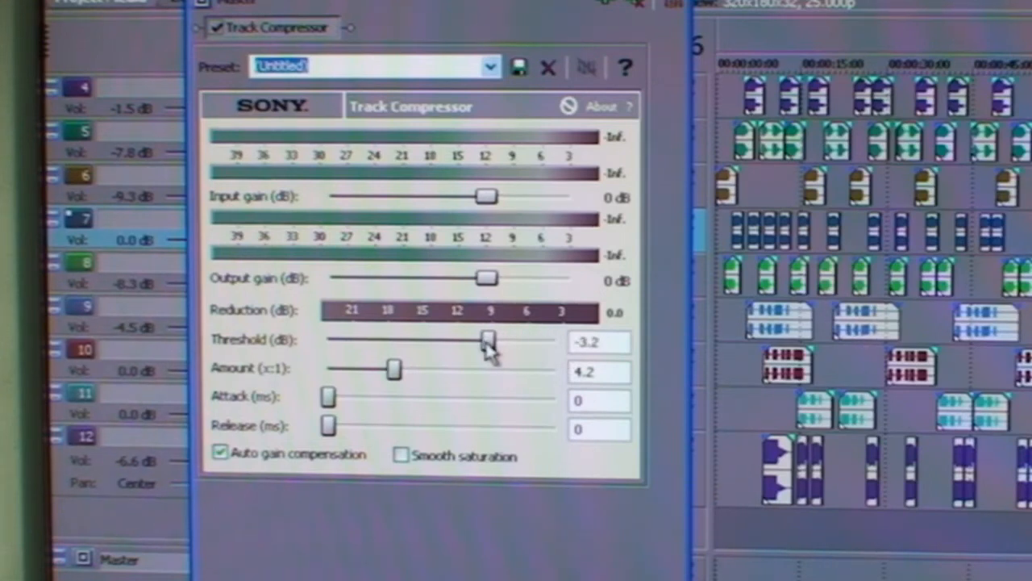
left_click_drag(488, 339, 452, 339)
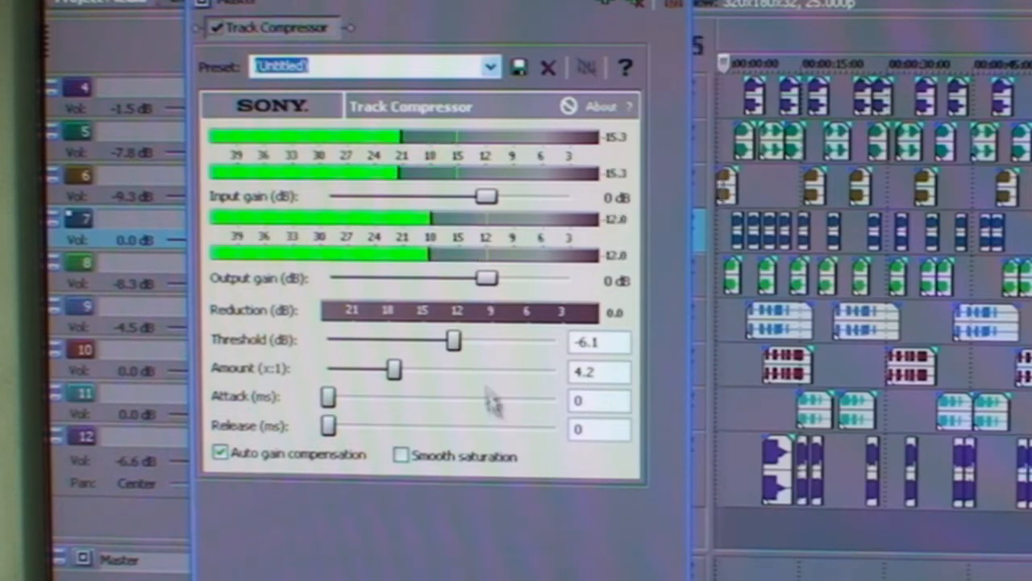
Drop the threshold to -10.3 dB, sweep the ratio up to 46.4, then settle at 2.8:1.
left_click_drag(453, 339, 438, 339)
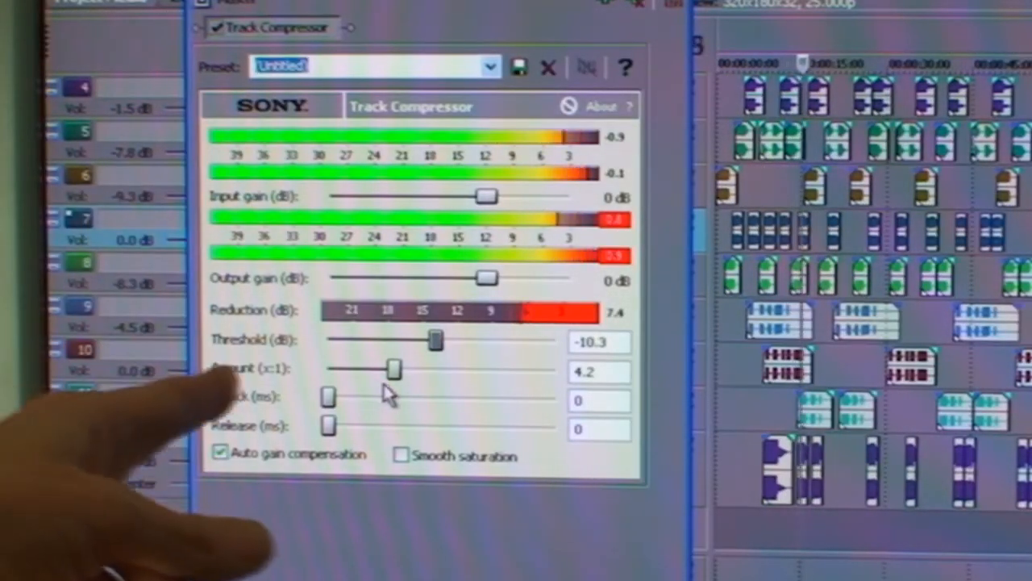
left_click_drag(391, 369, 532, 370)
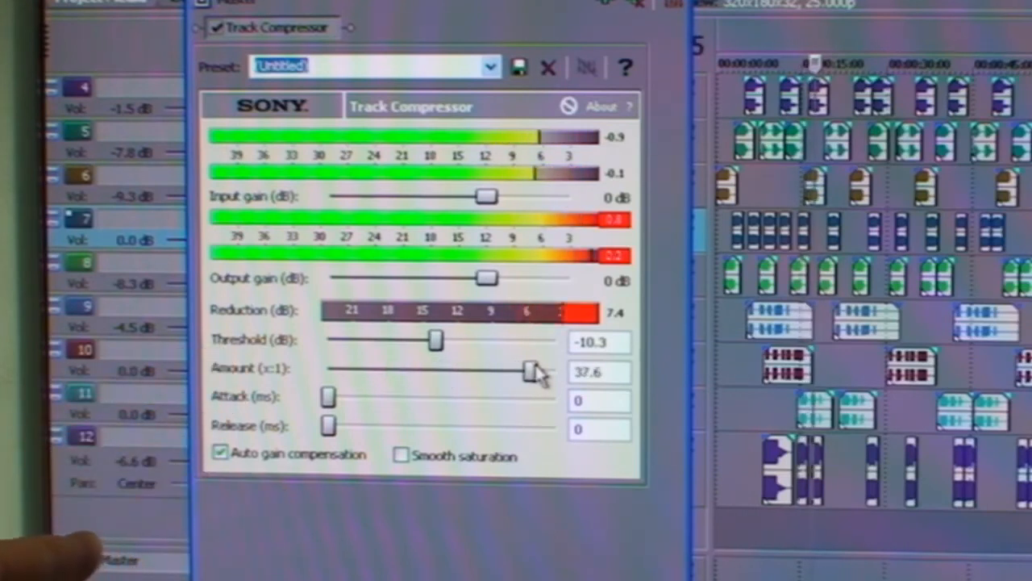
left_click_drag(528, 371, 544, 371)
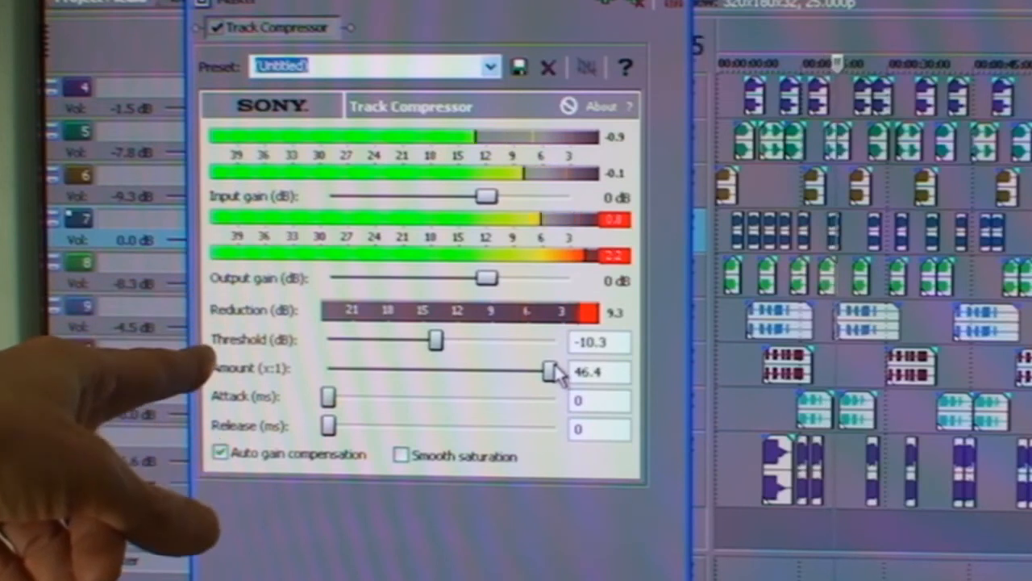
left_click_drag(553, 371, 379, 370)
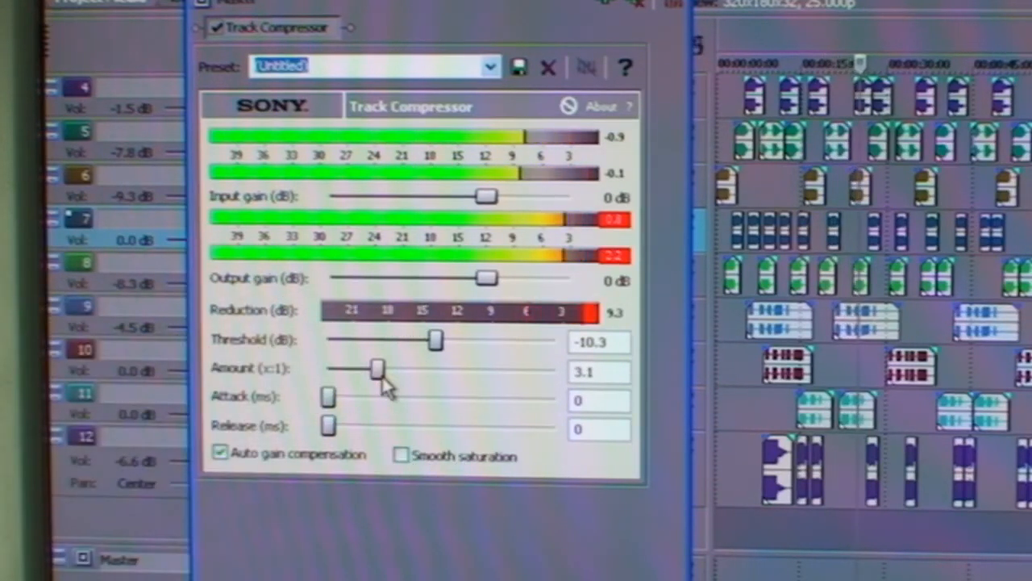
left_click_drag(379, 368, 370, 369)
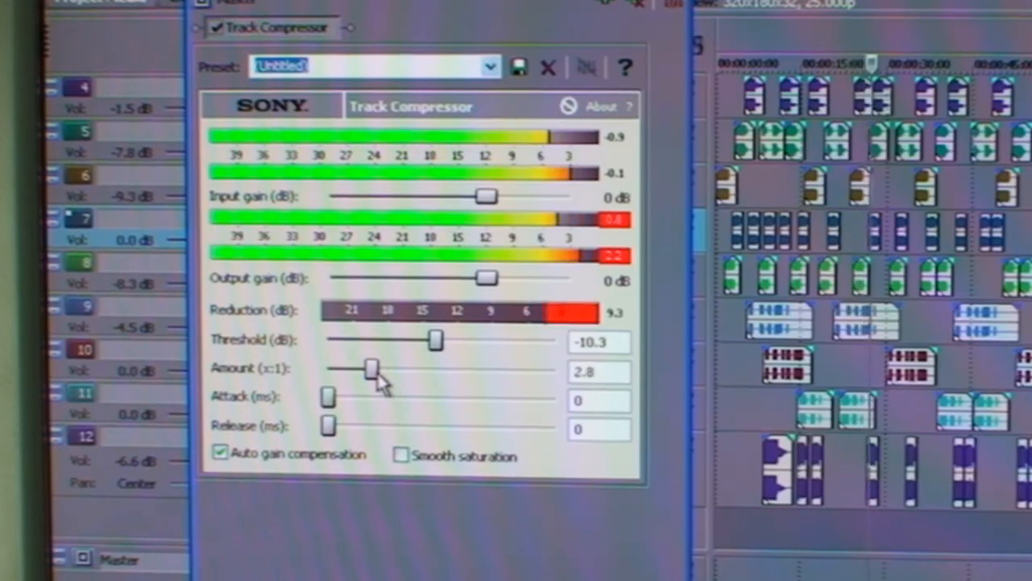